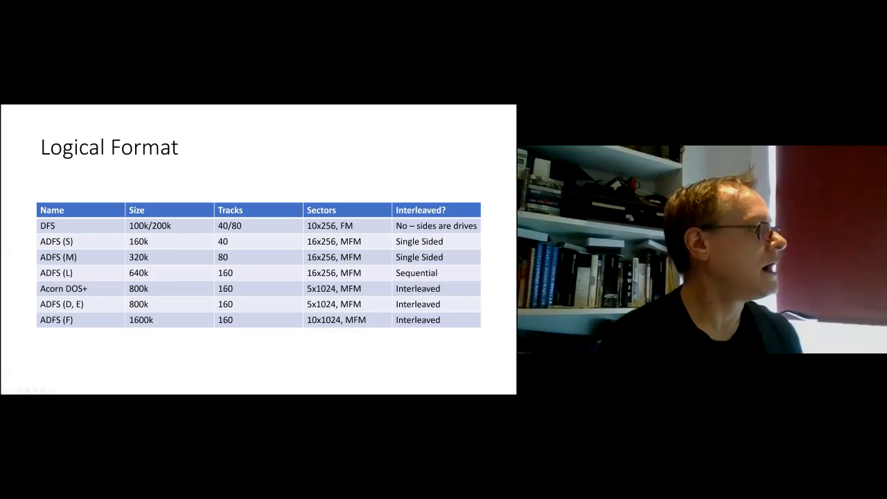
Advance the slideshow to the 'My setup/Toolchain' slide with the arrow key
key("Right")
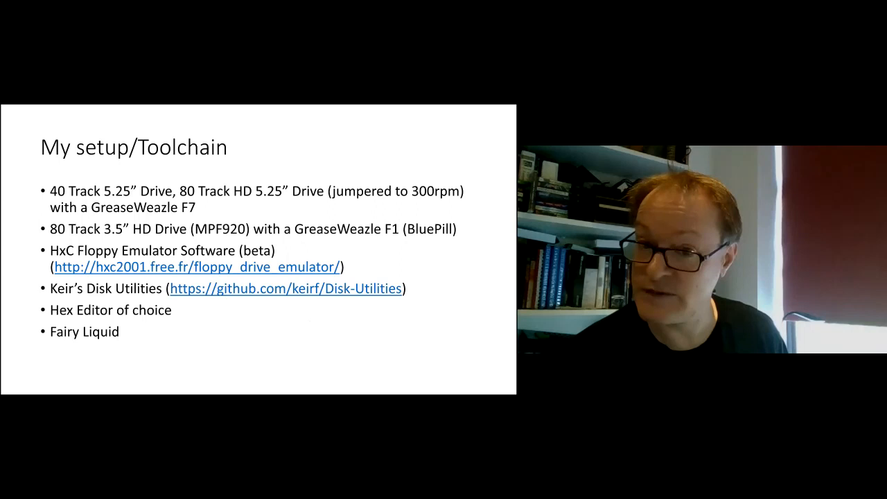
key("Right")
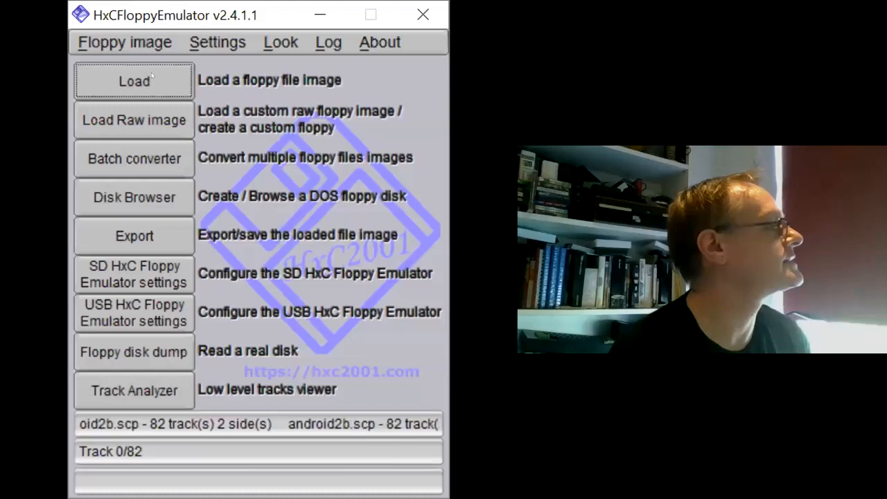
Load the zap.scp flux image from the Greaseweazle folder and bring up the track editing tools
left_click(133, 81)
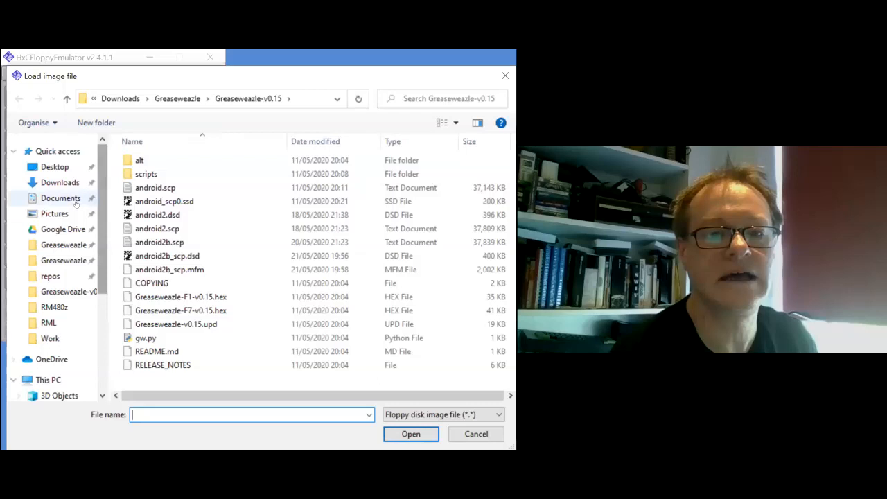
left_click(63, 260)
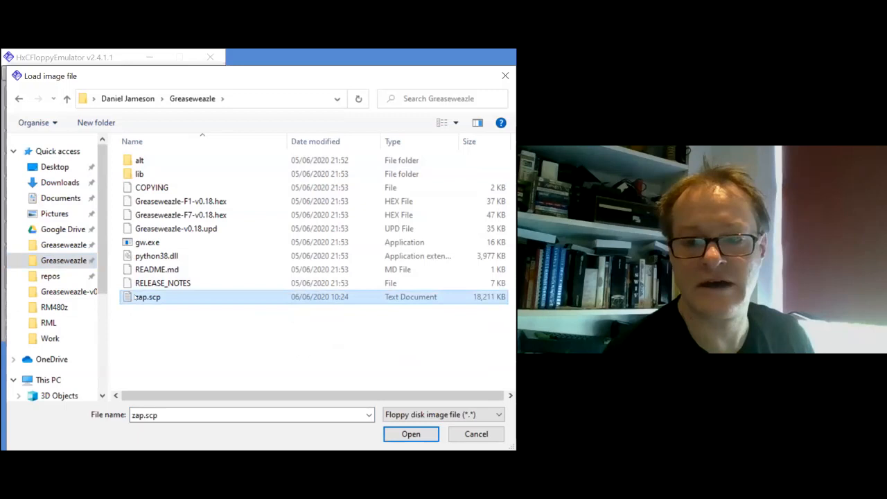
left_click(410, 433)
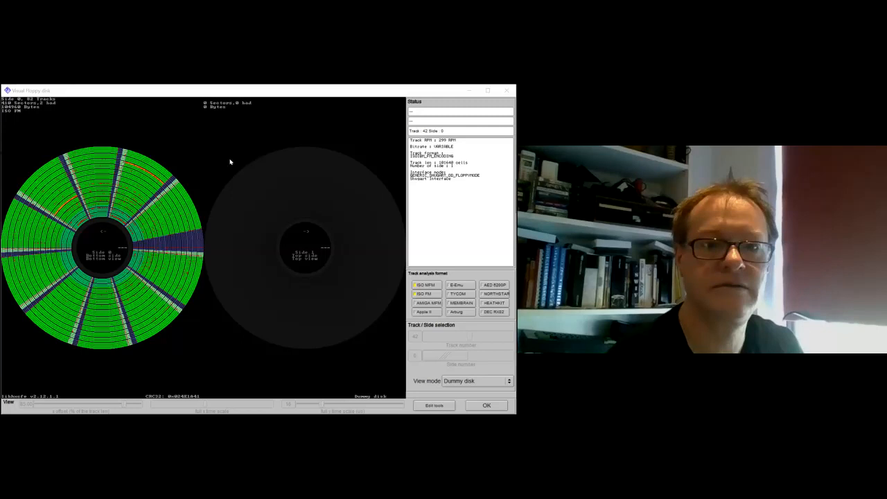
left_click(434, 405)
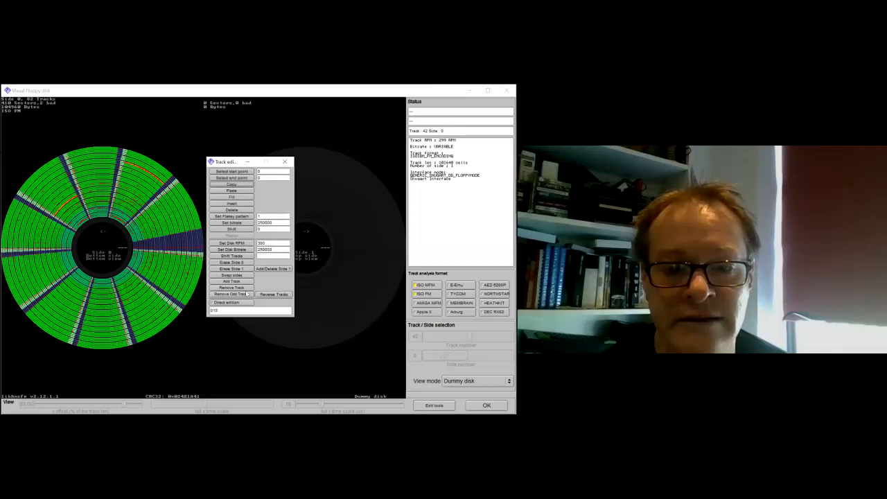
Close the track editing tools and show the disk view mode choices
left_click(230, 294)
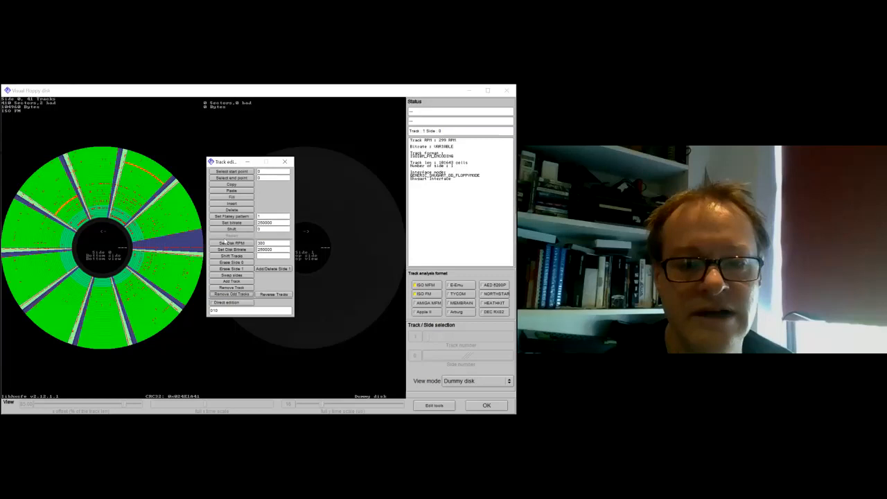
left_click(477, 380)
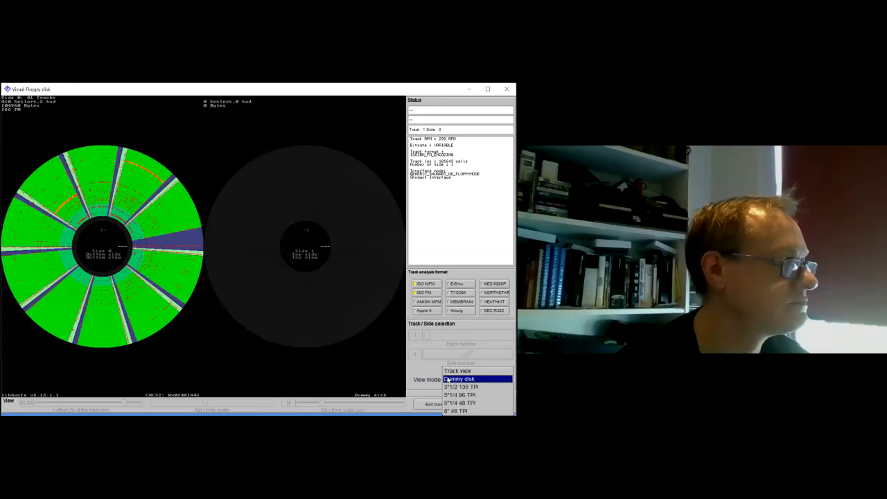
Pick a view mode for the visual disk display
left_click(457, 371)
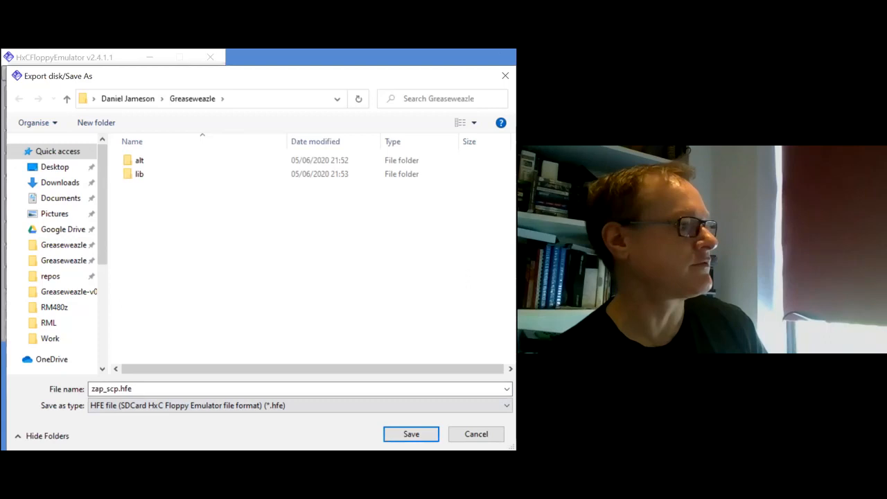
left_click(411, 433)
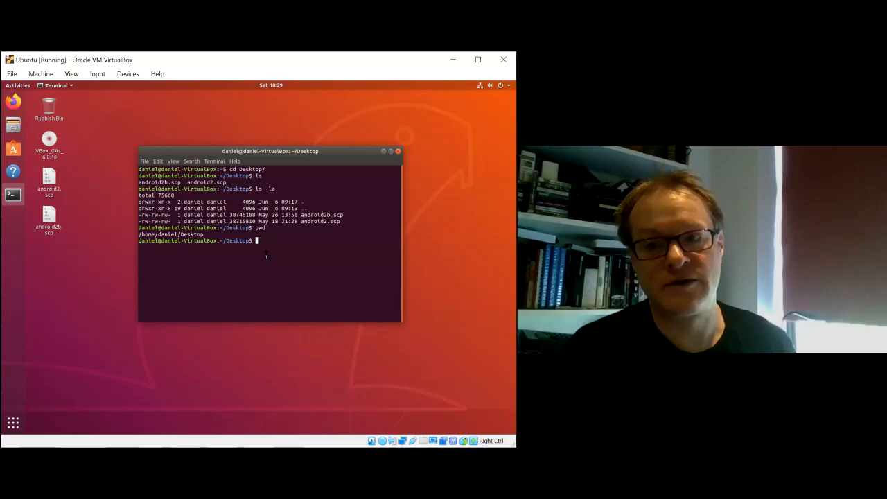
List the Desktop folder contents with ls to check the .scp files
type("ls")
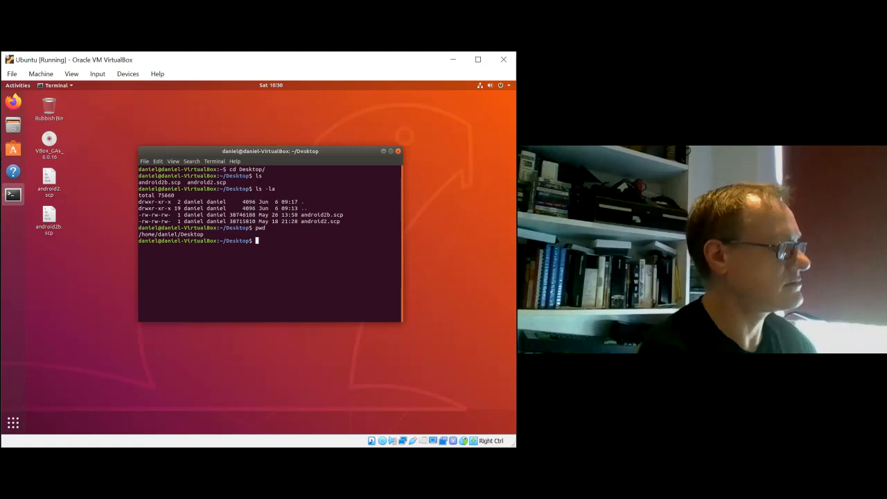
Run disk-analyse -v -f ibm_fm_sd to decode android2.scp into android2.img
type("disk-analyse -v -f ibm_fm_sd android2.scp android2.img")
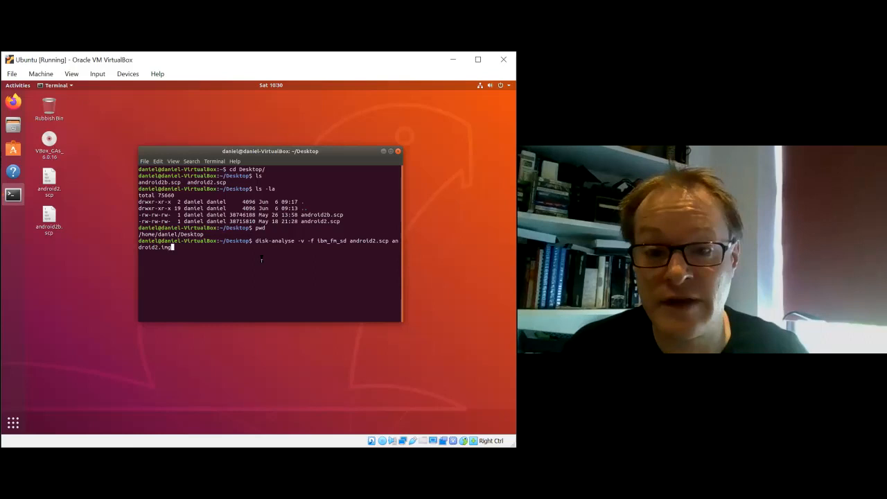
key("Return")
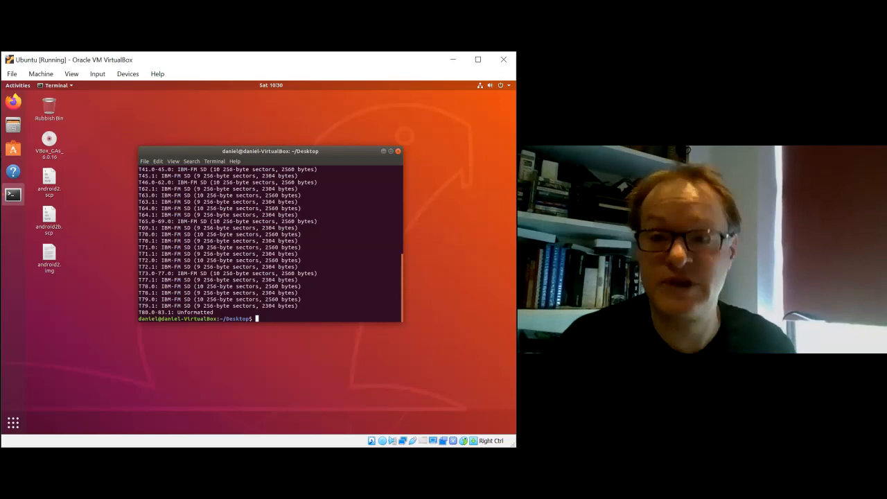